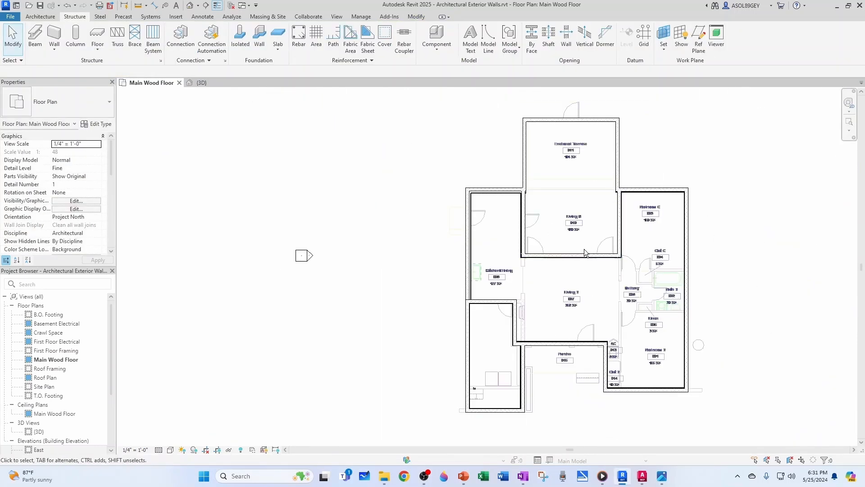
mouse_move(679, 377)
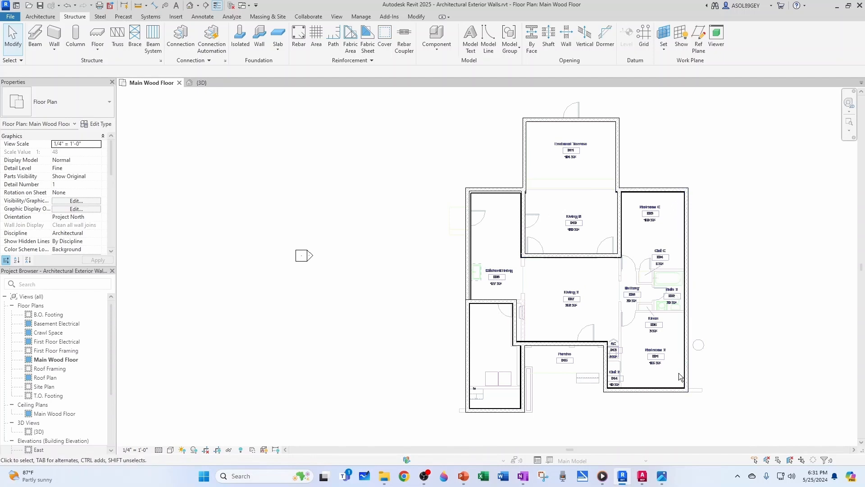
mouse_move(623, 183)
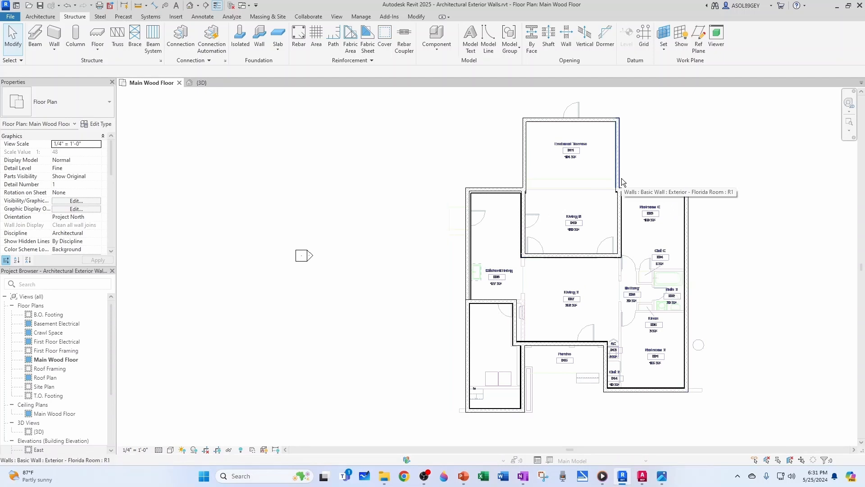
mouse_move(559, 130)
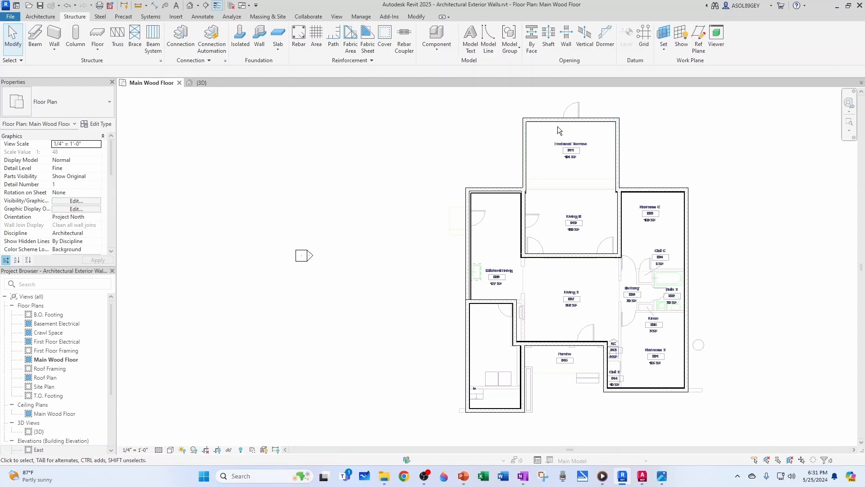
mouse_move(751, 280)
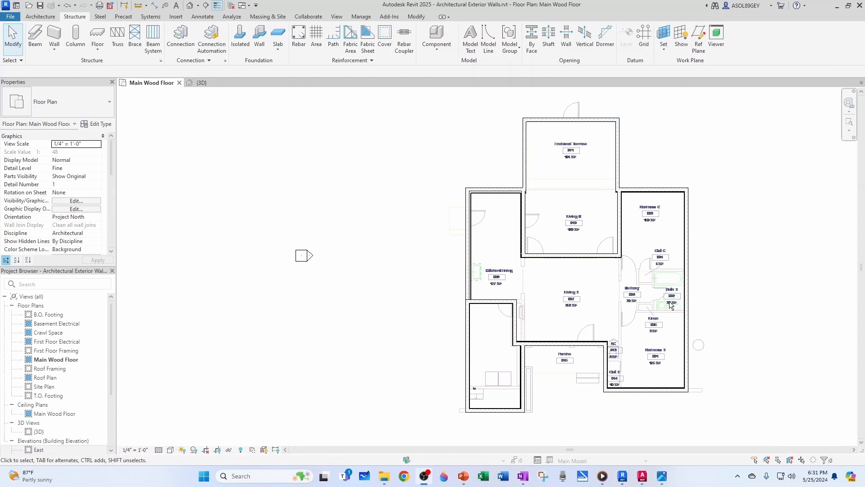
mouse_move(647, 190)
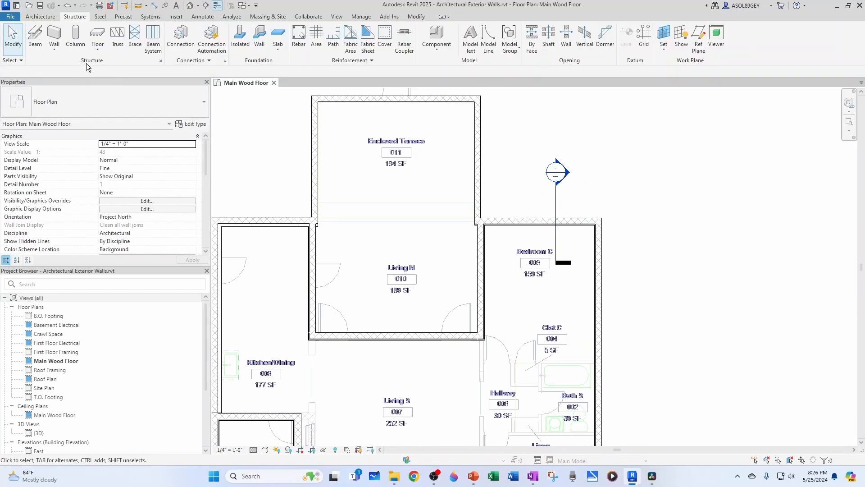
mouse_move(75, 39)
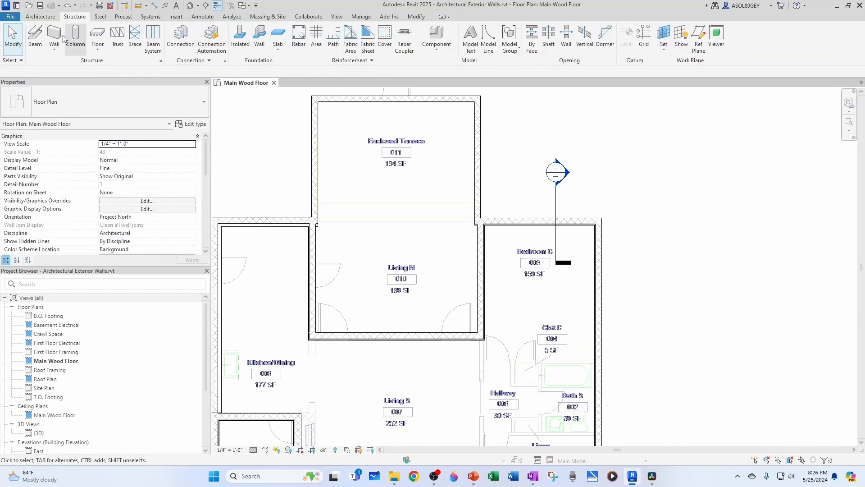
Step: Start a structural wall and select the Foundation - 12" Concrete type for editing
click(54, 39)
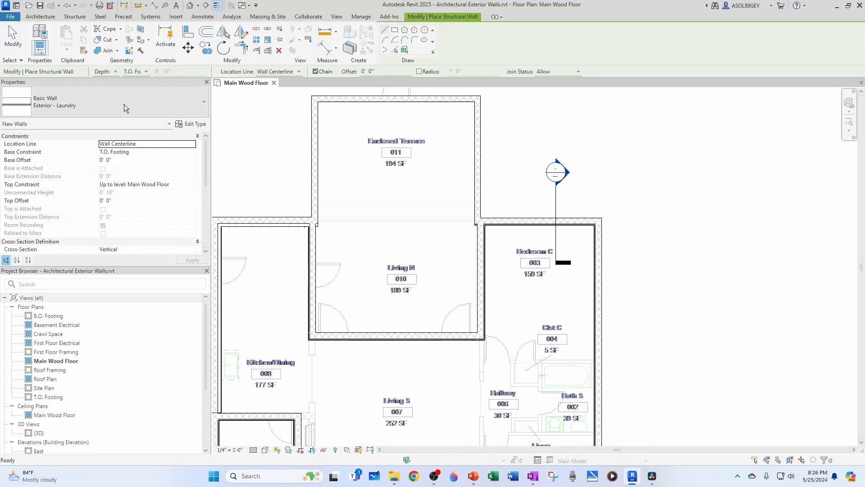
click(203, 102)
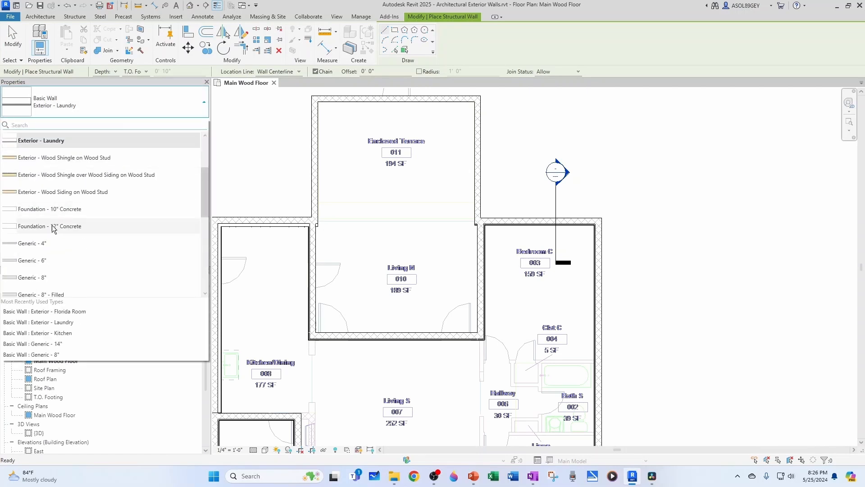
click(60, 225)
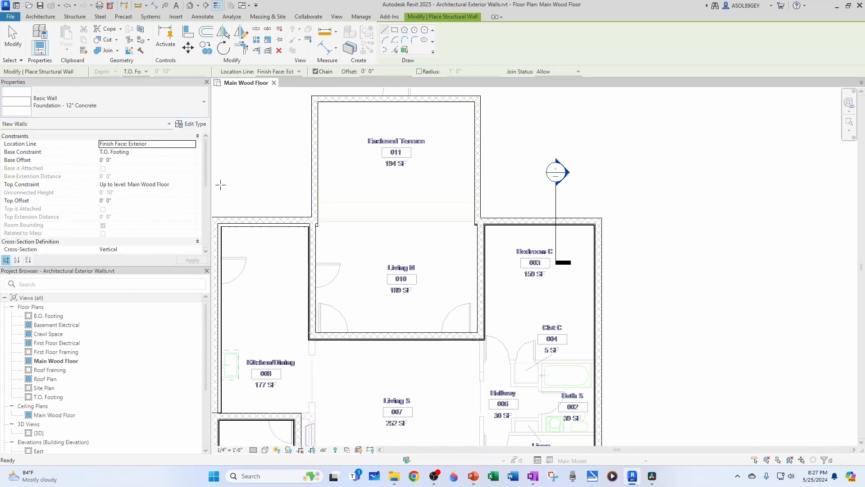
mouse_move(331, 166)
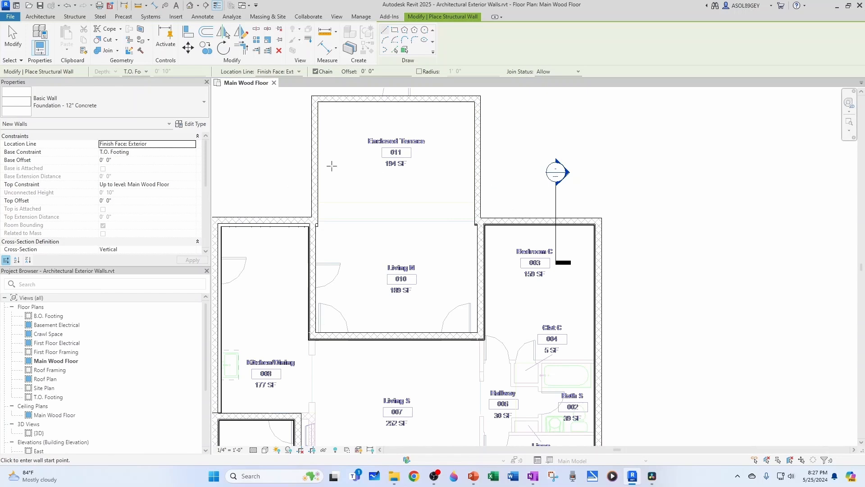
click(195, 124)
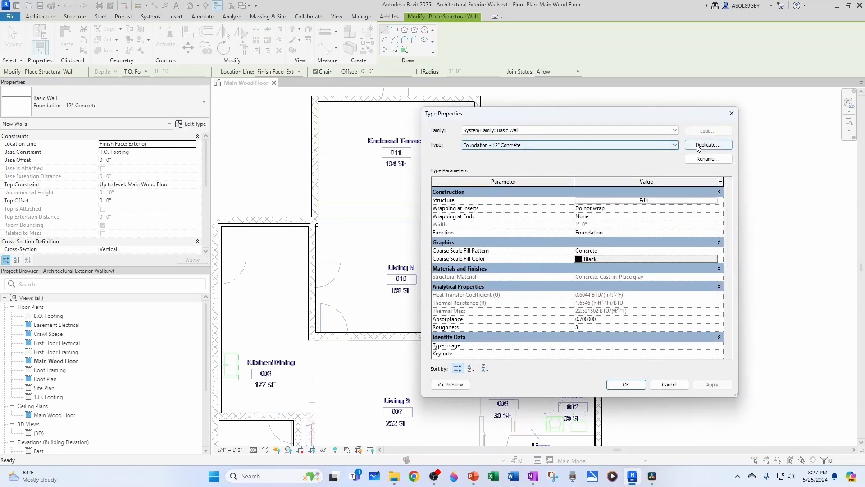
Step: Duplicate it as Foundation - 18" with a 1' 6" structure thickness and make it current
click(709, 145)
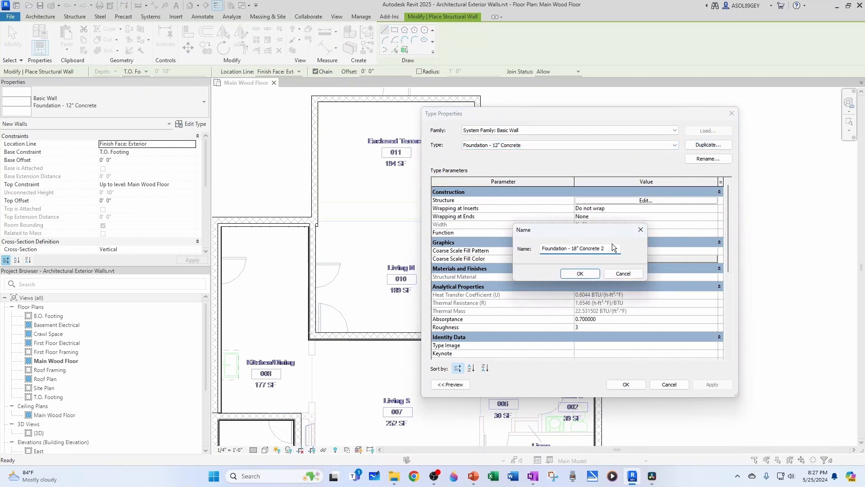
key(BackSpace)
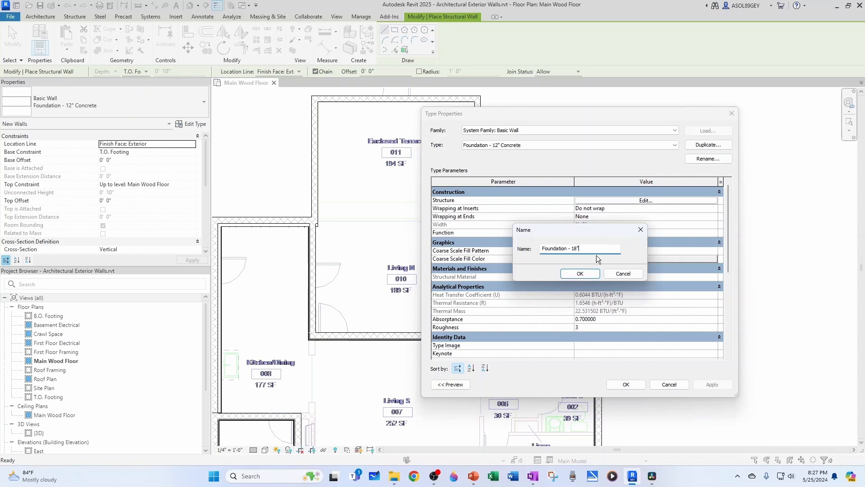
click(580, 273)
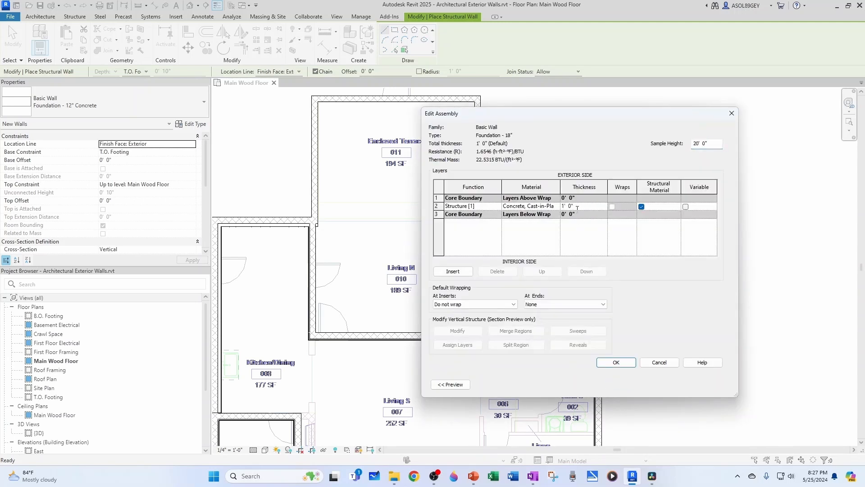
text(1' 6")
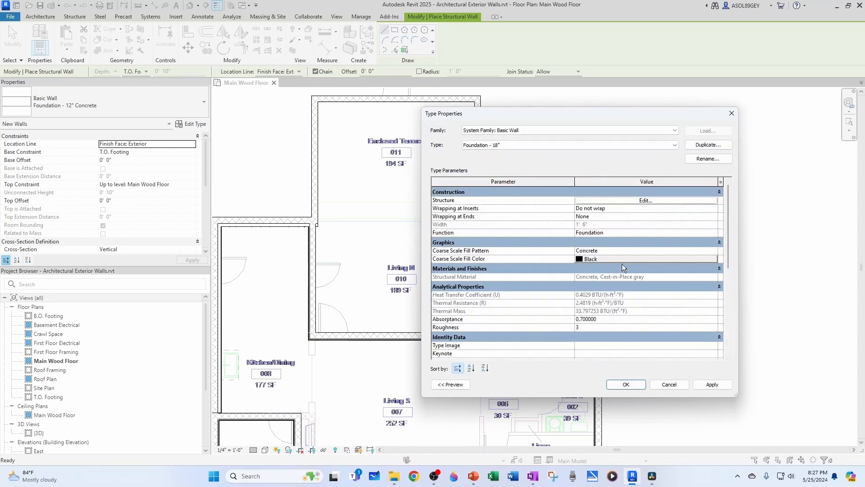
click(626, 384)
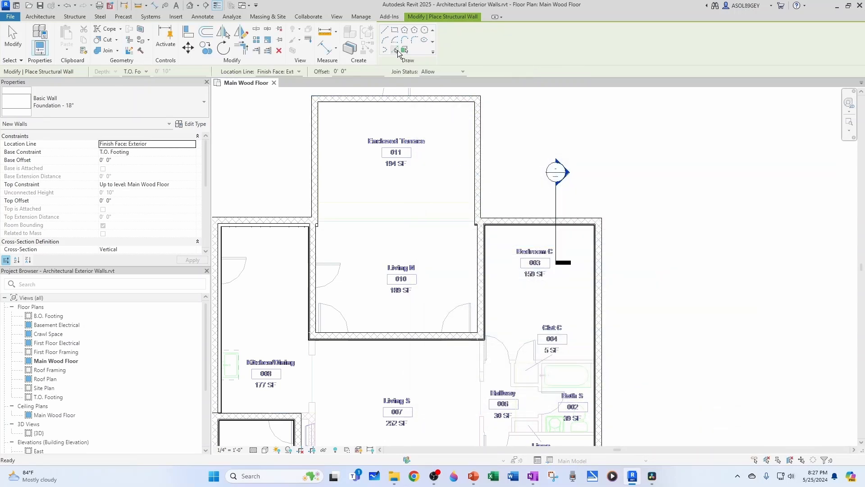
Step: Place Foundation - 18" walls along the exterior walls on core centerline, extending down to T.O. Footing
click(397, 51)
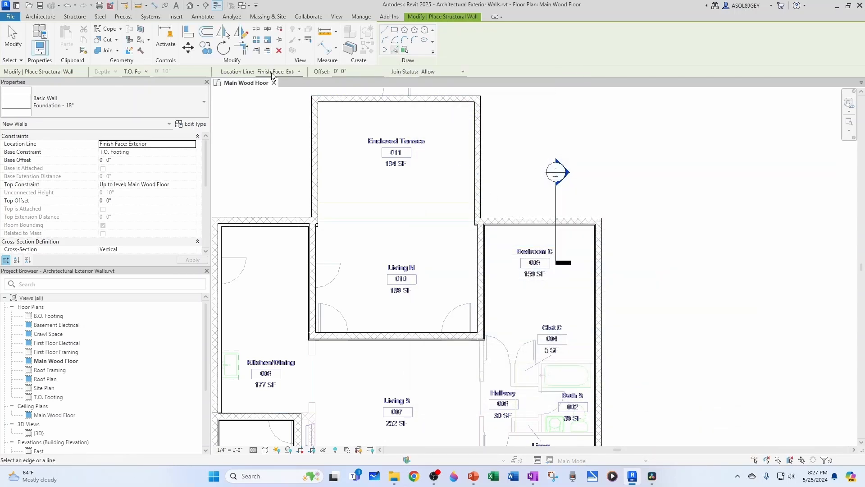
click(299, 71)
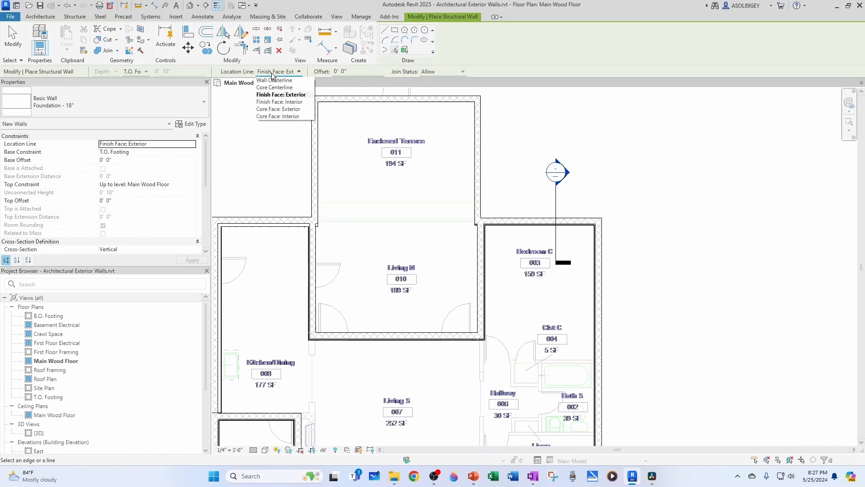
mouse_move(276, 87)
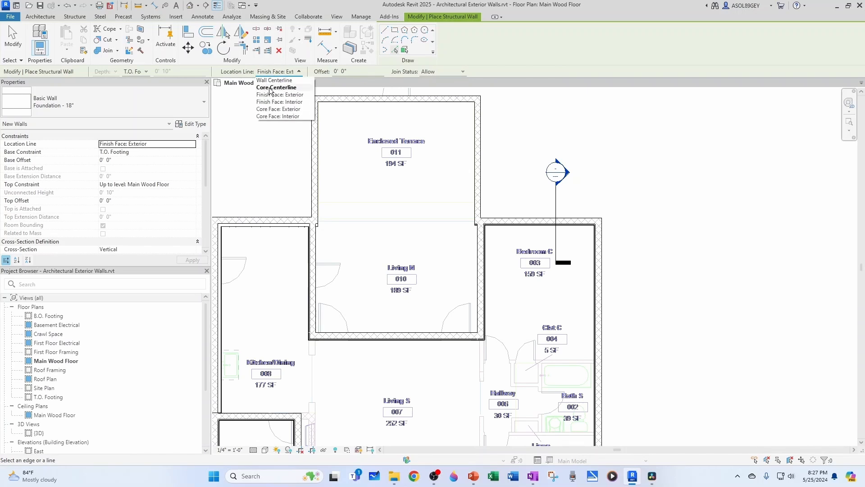
click(277, 87)
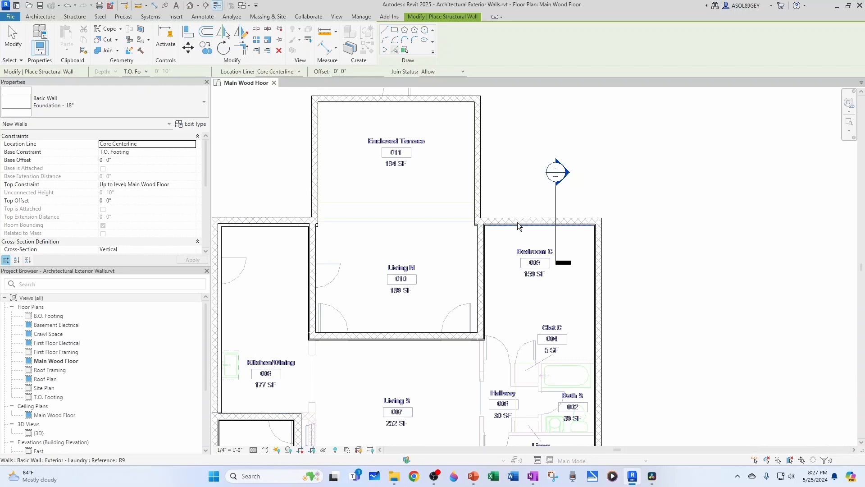
scroll(down, 3)
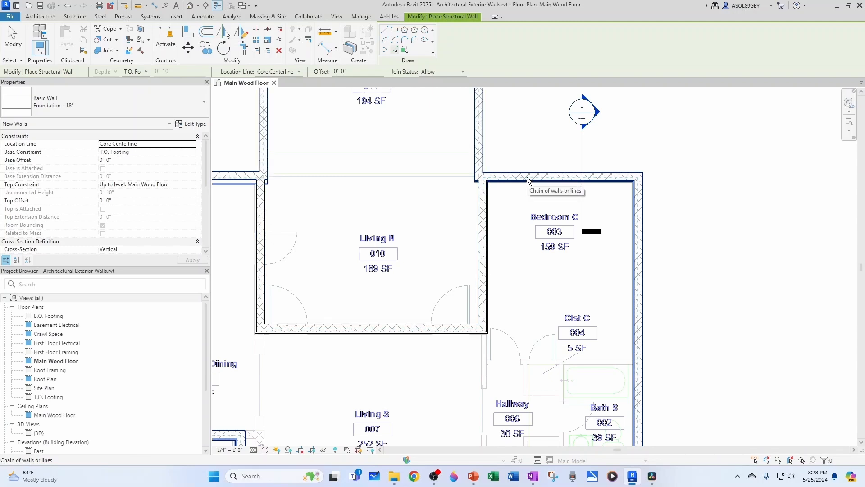
mouse_move(527, 183)
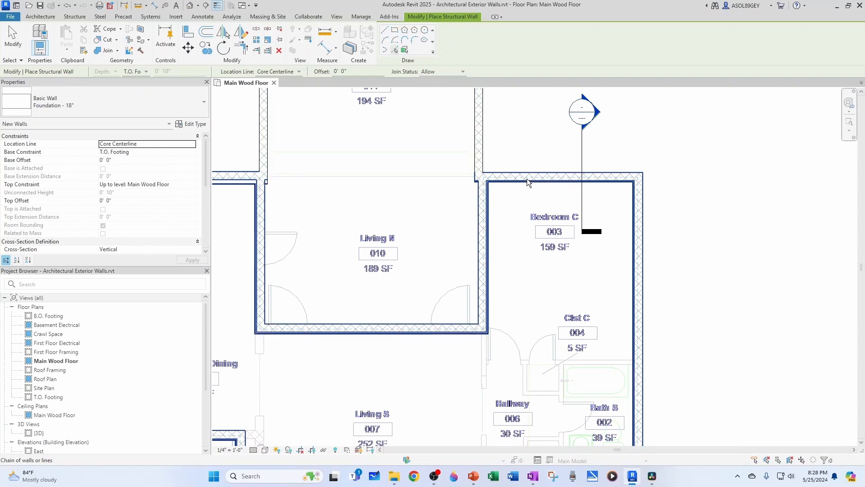
mouse_move(527, 183)
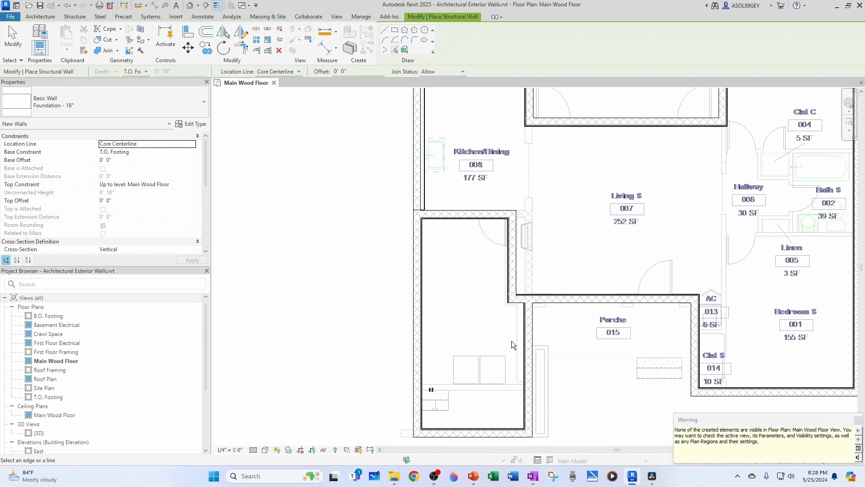
mouse_move(729, 408)
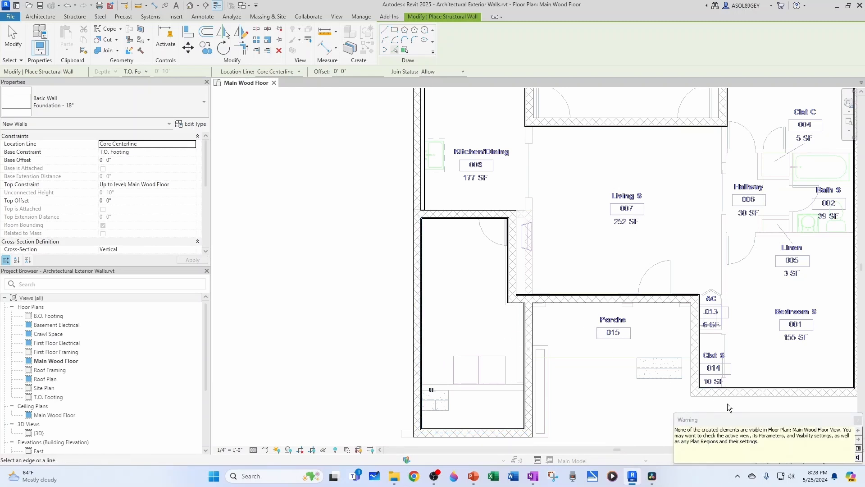
mouse_move(540, 375)
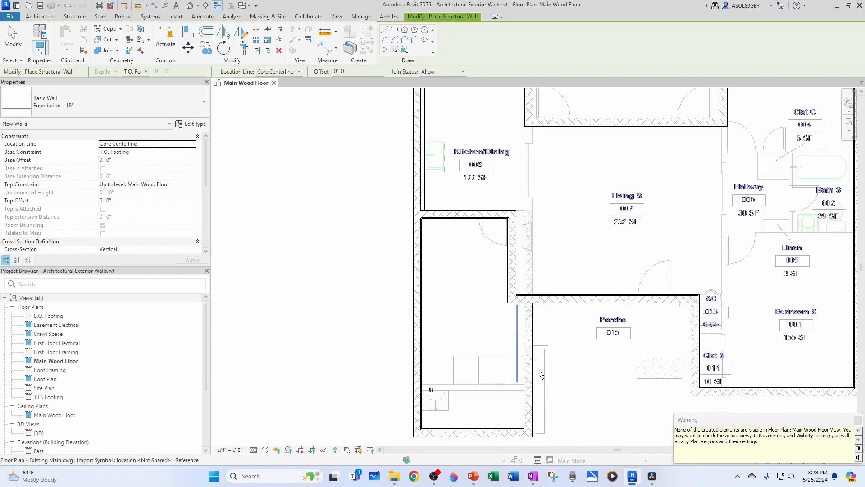
mouse_move(564, 371)
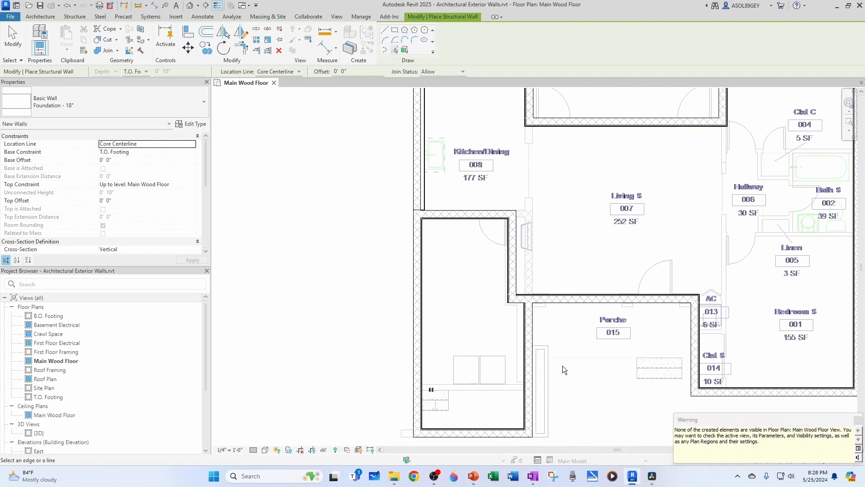
mouse_move(95, 76)
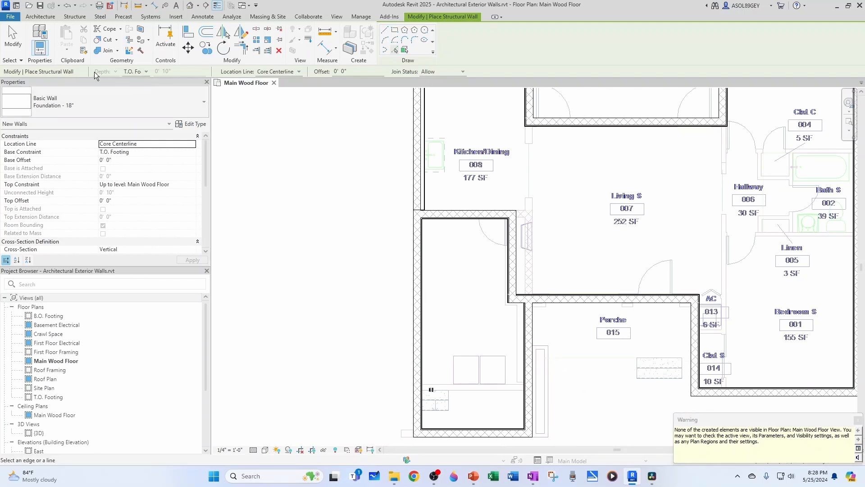
click(144, 71)
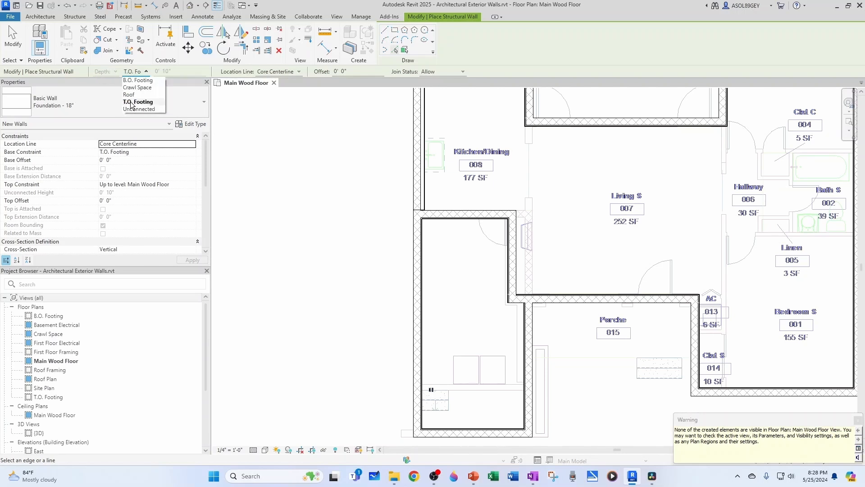
mouse_move(255, 116)
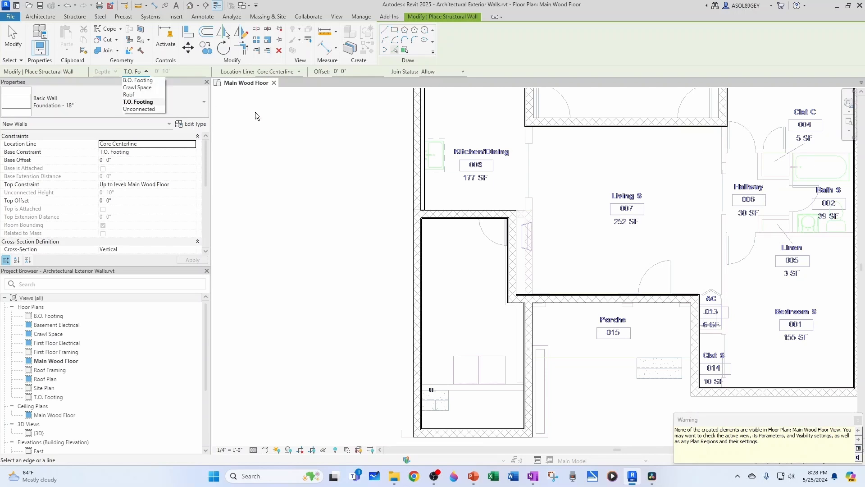
mouse_move(396, 209)
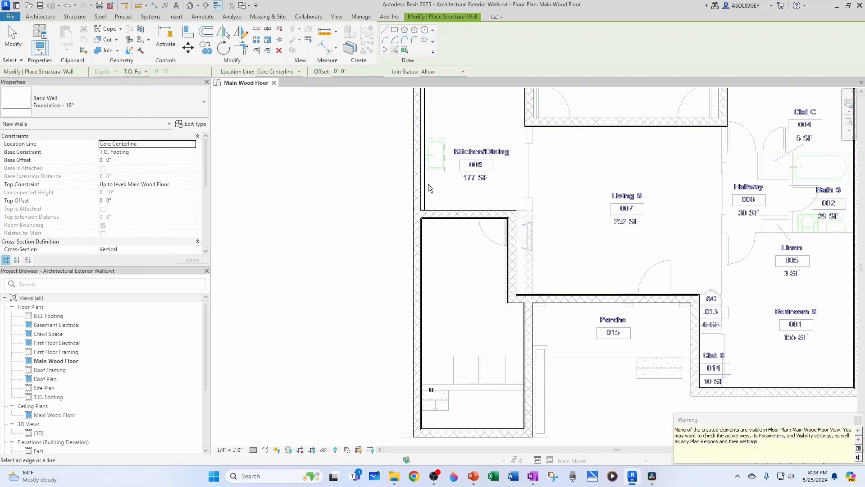
mouse_move(445, 305)
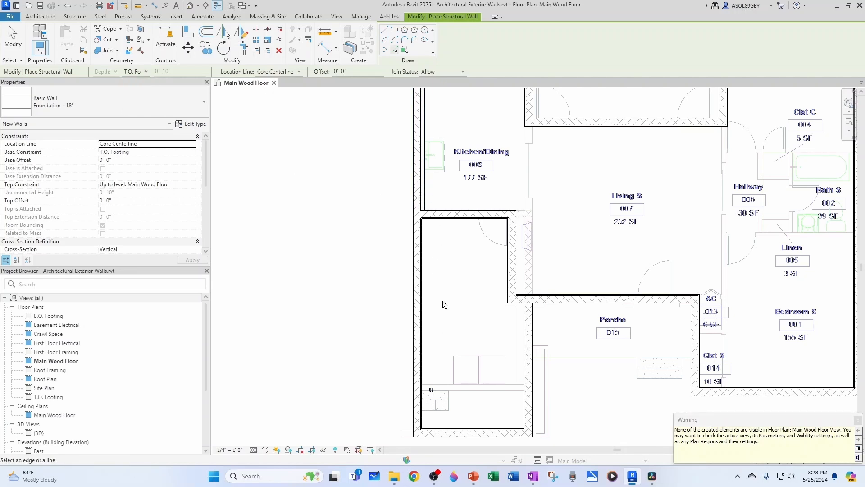
click(48, 396)
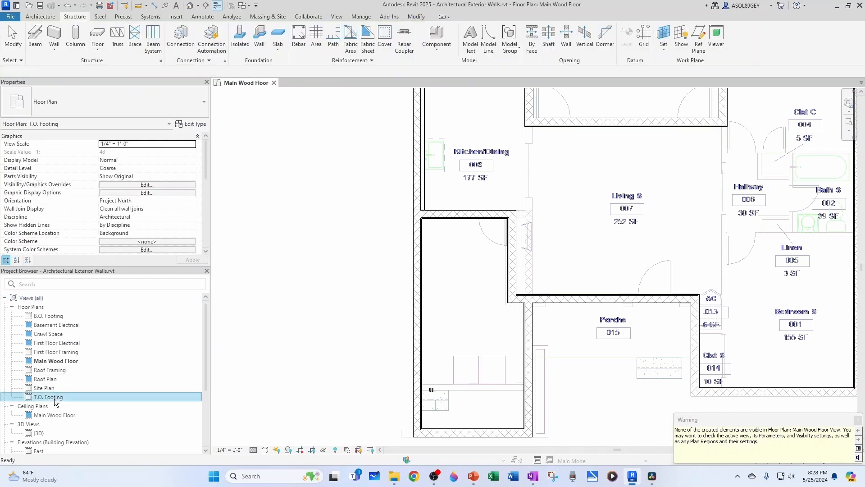
Step: Open the T.O. Footing plan and start wall foundation placement with Bearing Footing - 36" x 12"
double_click(47, 397)
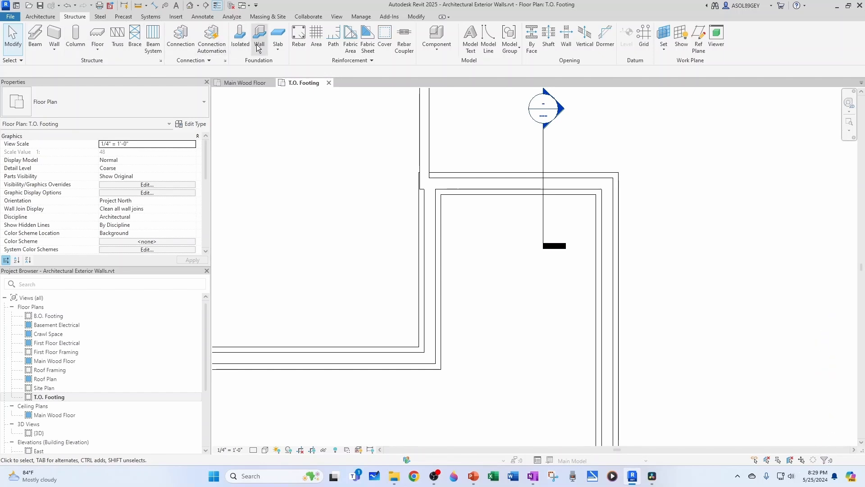
click(259, 39)
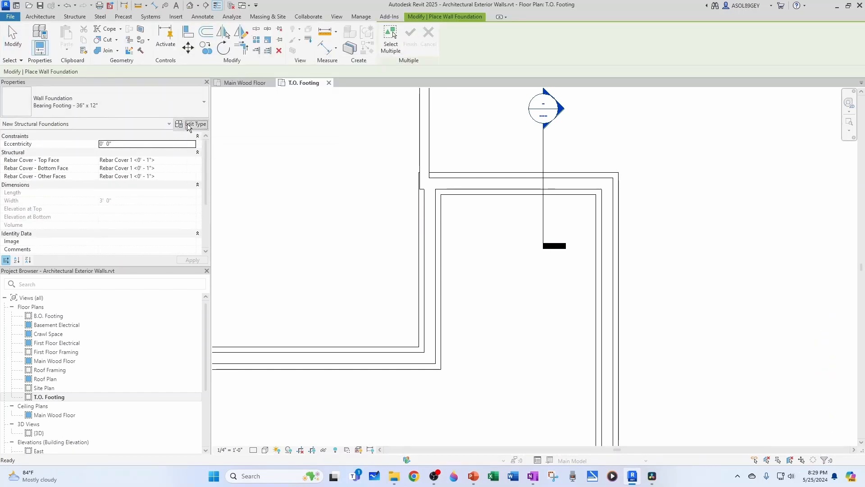
Step: Duplicate the 36-inch footing as Bearing Footing - 30" x 12" with a 30" width
click(195, 123)
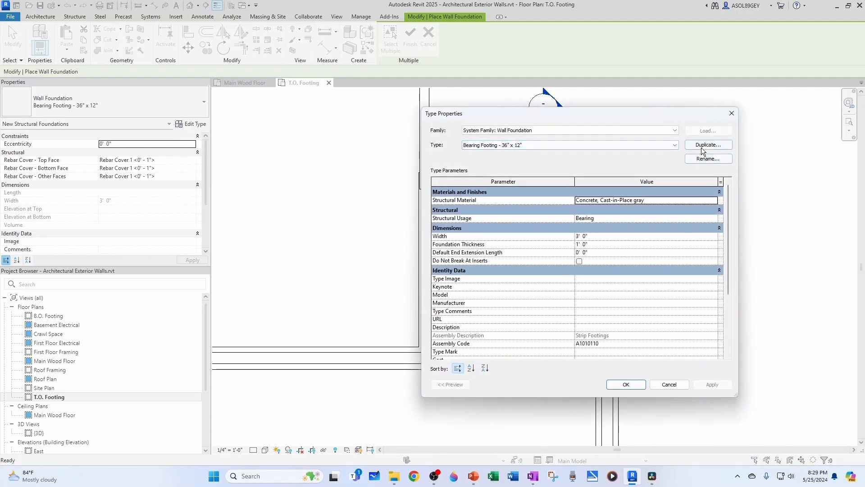
click(709, 144)
text(Bearing Footing - 30" x 12")
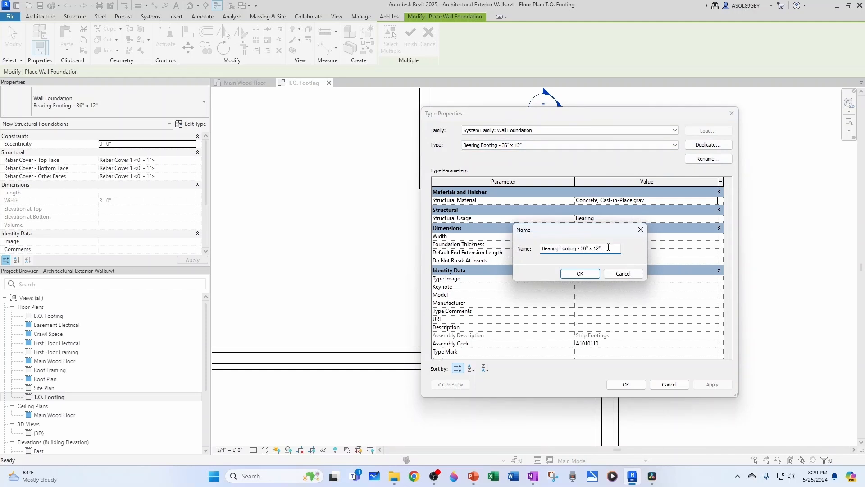
click(580, 273)
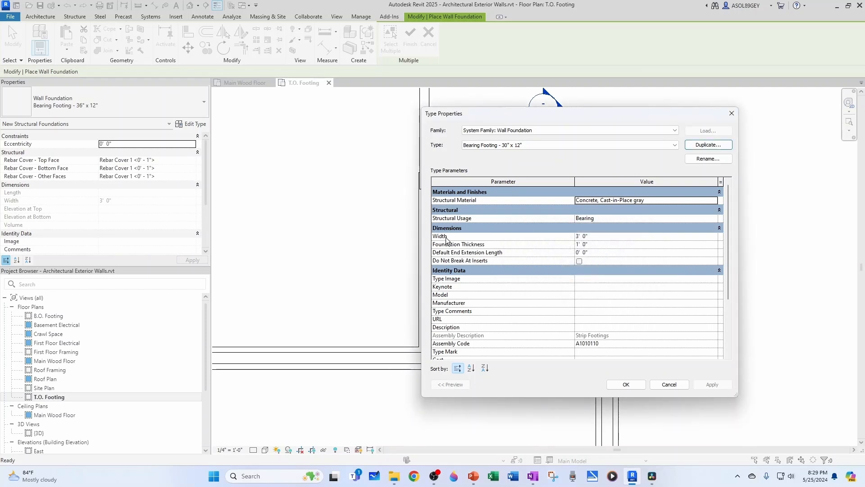
click(593, 236)
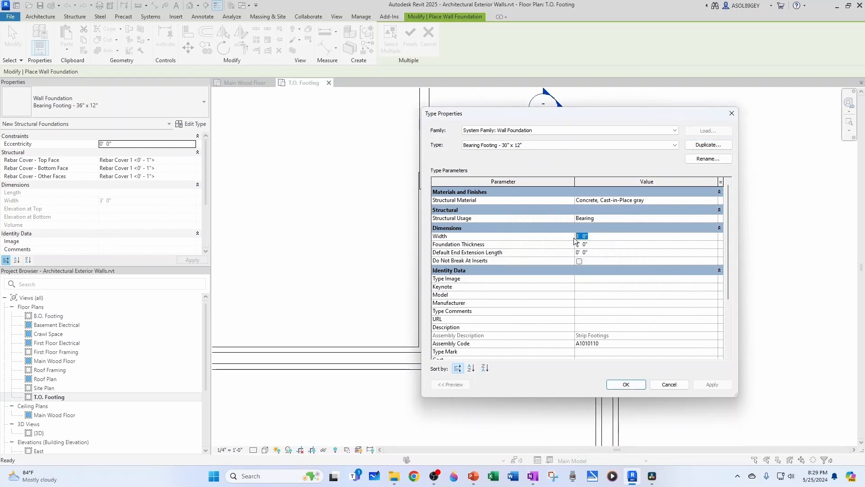
text(30)
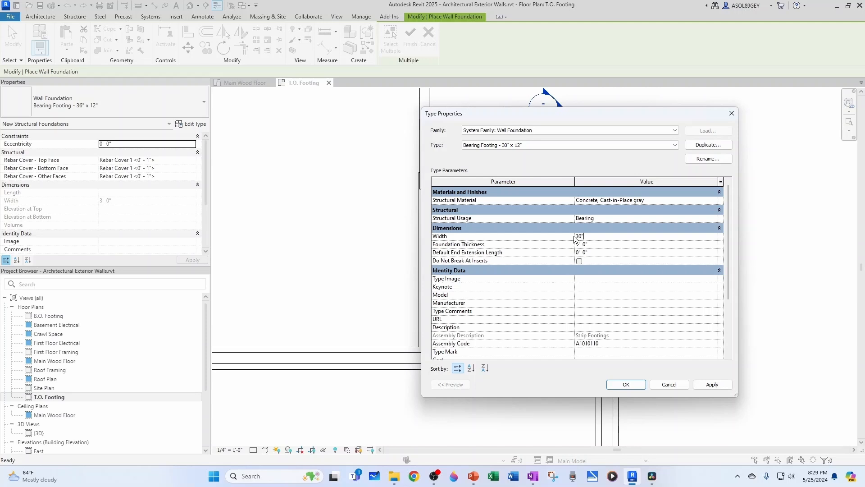
click(625, 384)
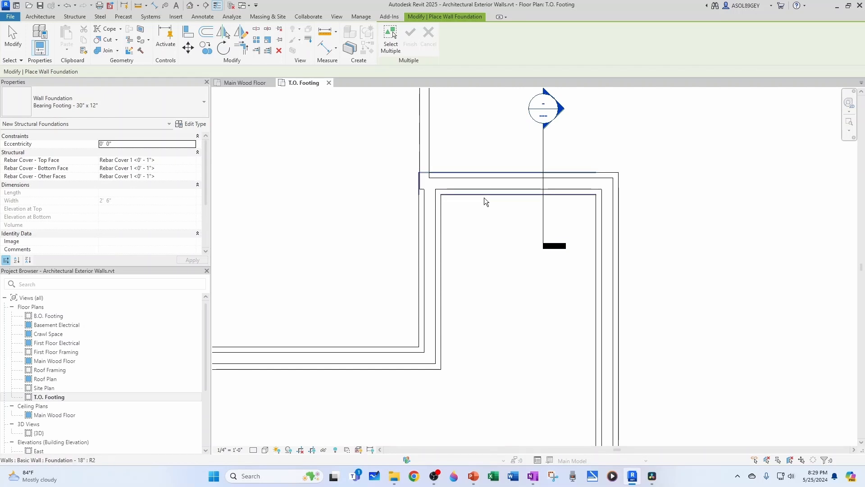
mouse_move(487, 194)
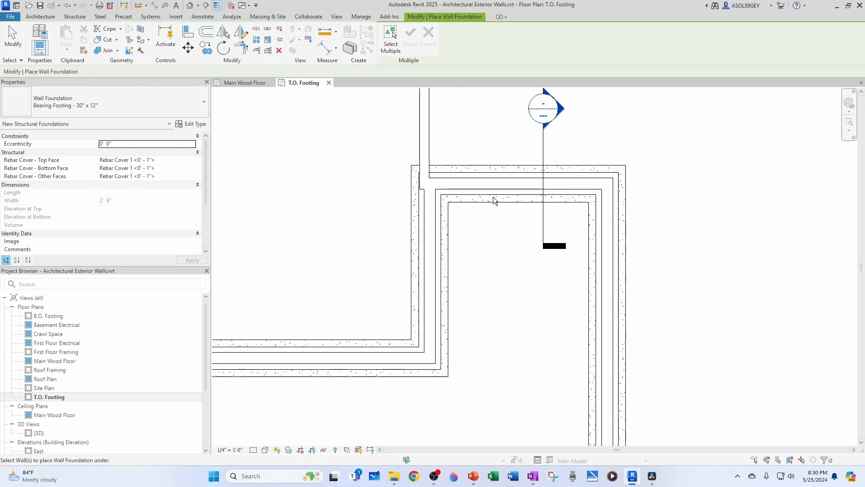
Step: Place Bearing Footing - 30" x 12" under each foundation wall in the T.O. Footing plan
scroll(down, 3)
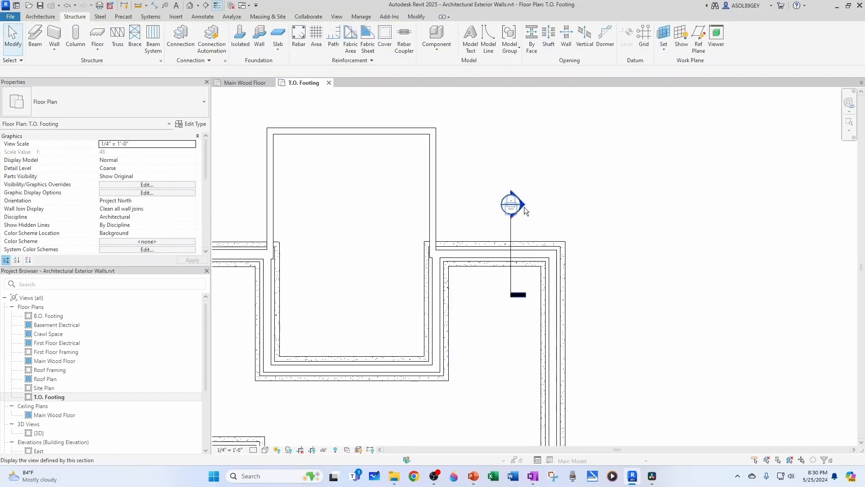
Step: Open Section 1 and zoom to the 30-inch footing beneath the foundation wall
double_click(510, 205)
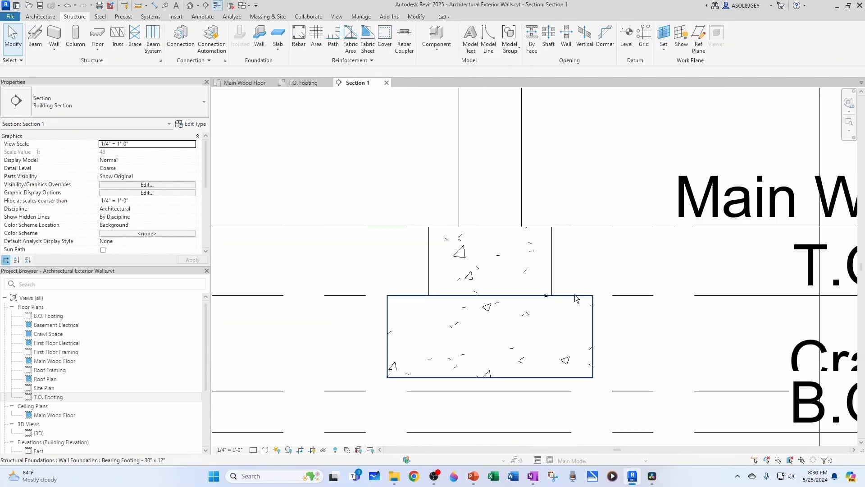
click(606, 369)
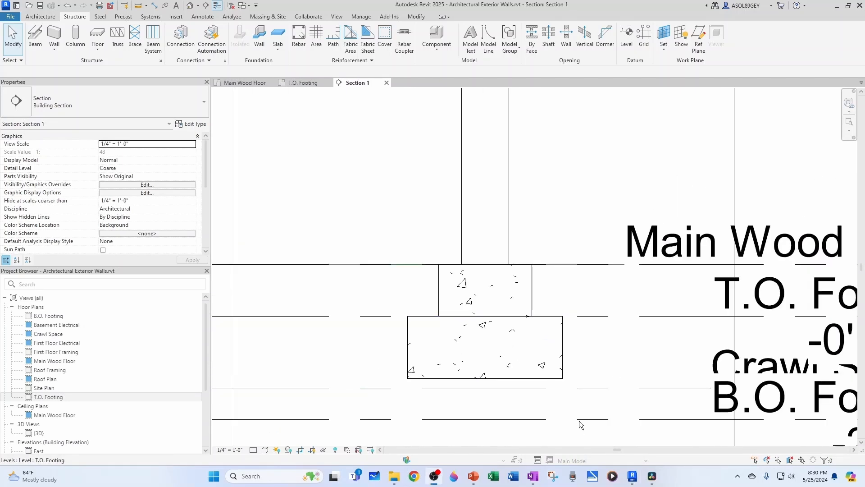
scroll(down, 3)
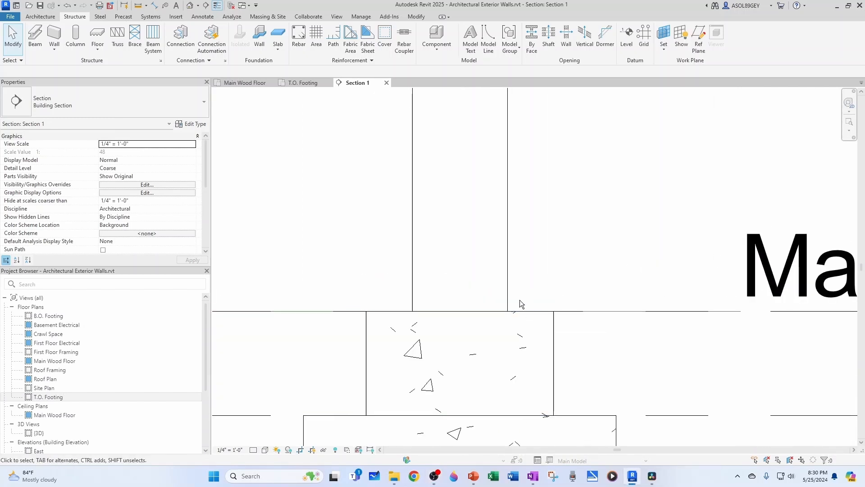
mouse_move(593, 333)
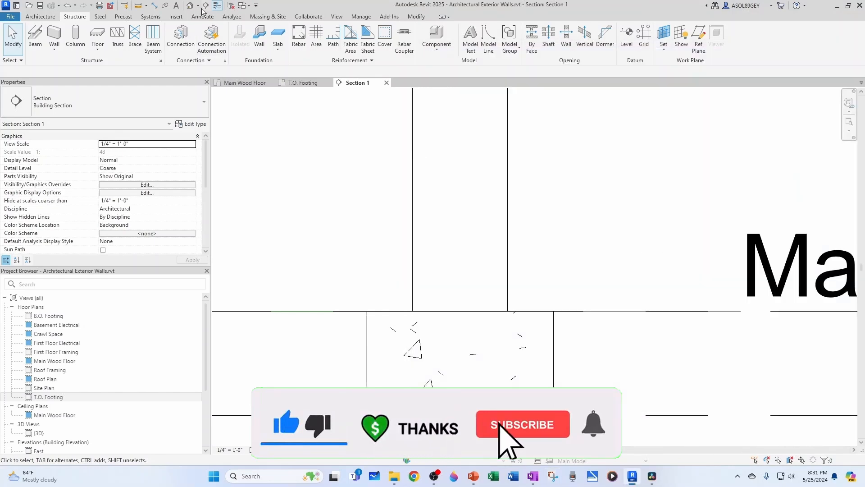
Step: Open the {3D} view and zoom to the walls stepping onto their footings
double_click(39, 433)
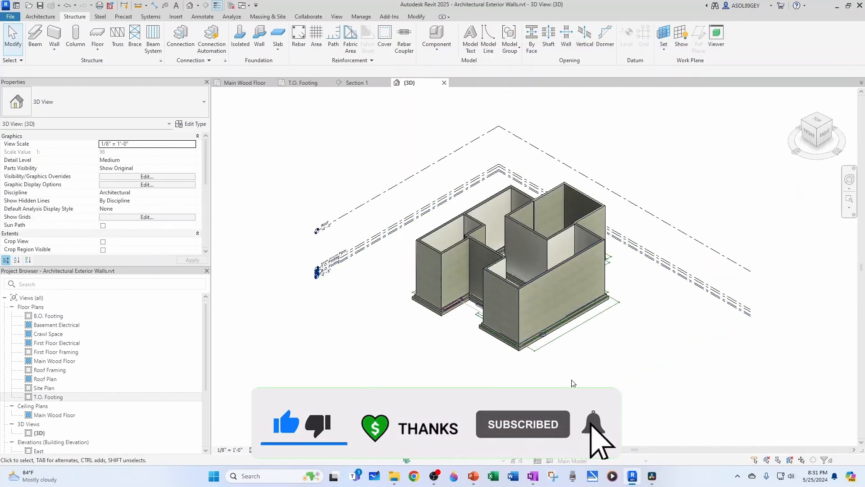
scroll(down, 3)
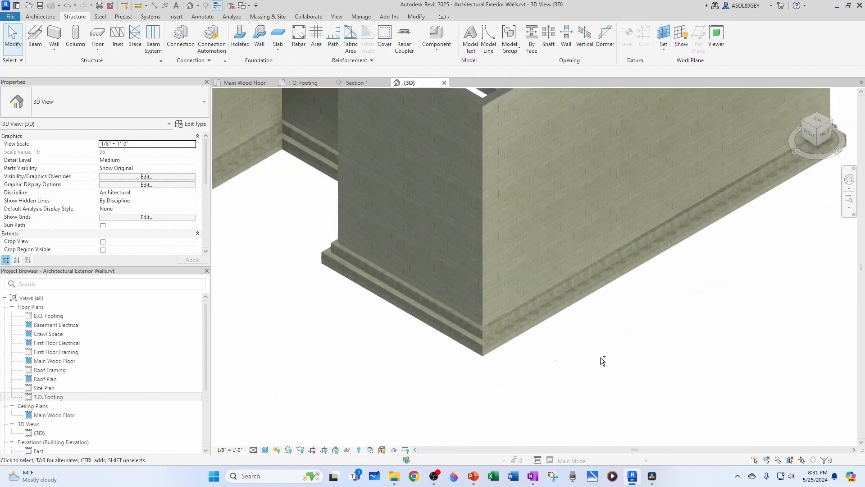